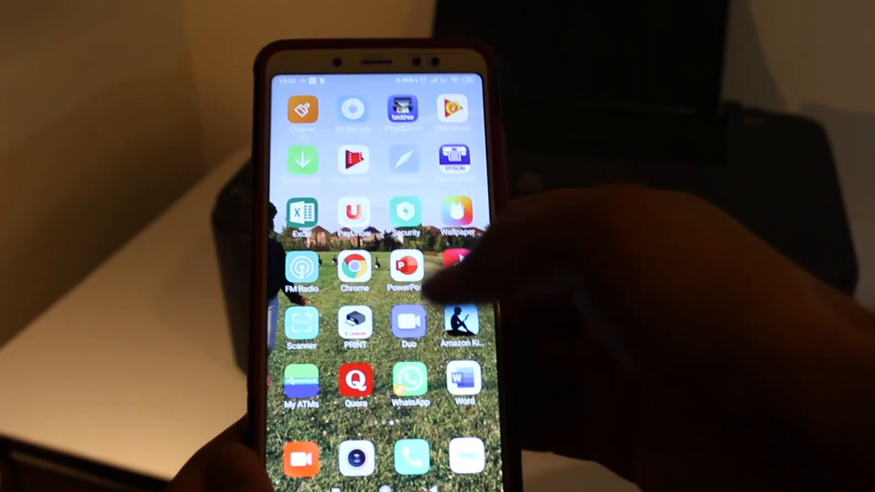
Launch Canon PRINT with the TS3300 series printer and go to its scan screen.
click(355, 326)
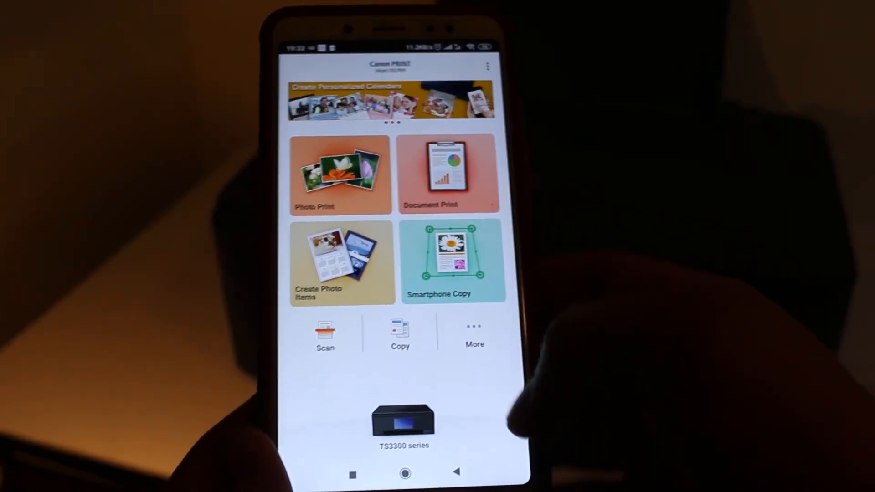
click(325, 335)
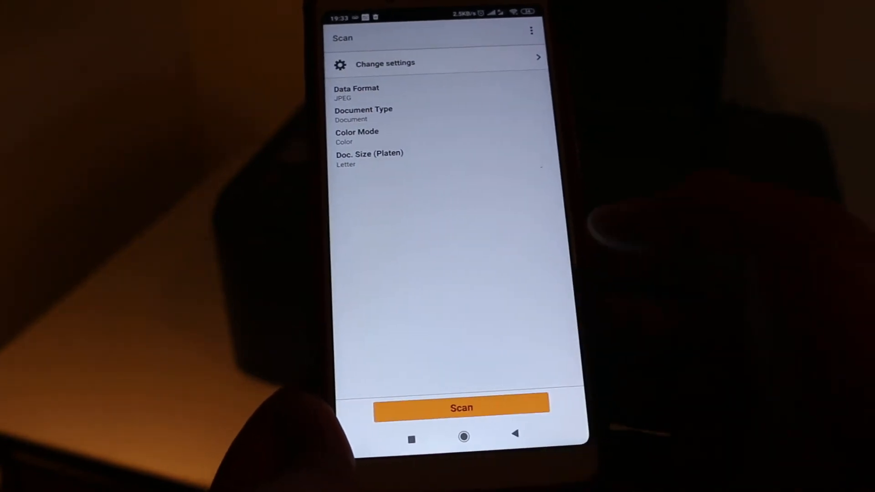
Scan the test page as a color Letter JPEG and dismiss the saved notice.
click(460, 407)
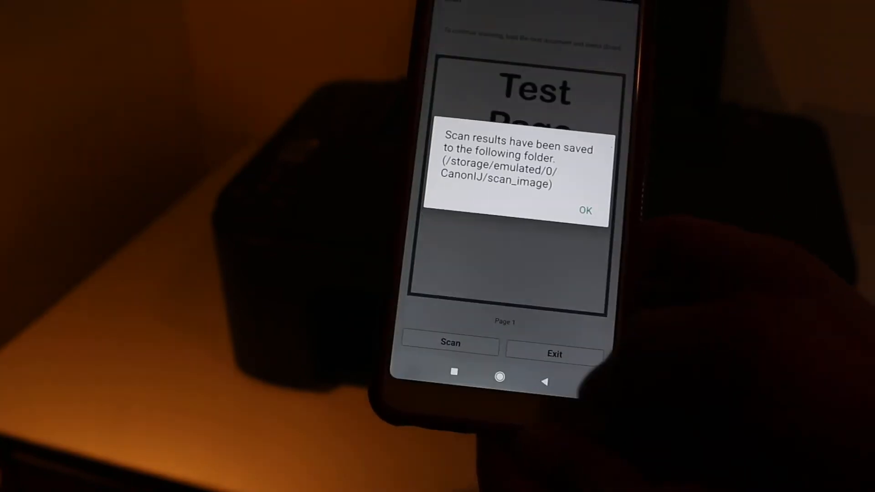
click(585, 210)
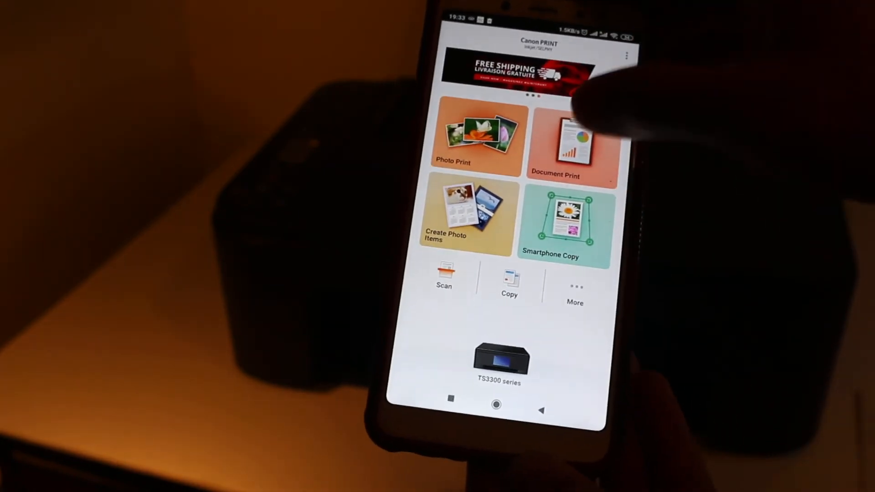
Start Document Print and pick the five-page PDF to preview its first page.
click(571, 137)
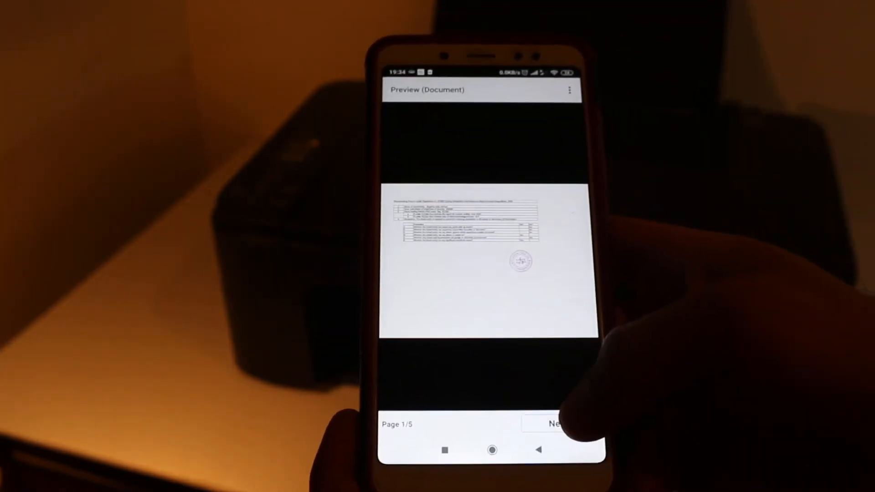
Print one copy of the five-page document on Letter plain paper.
click(557, 423)
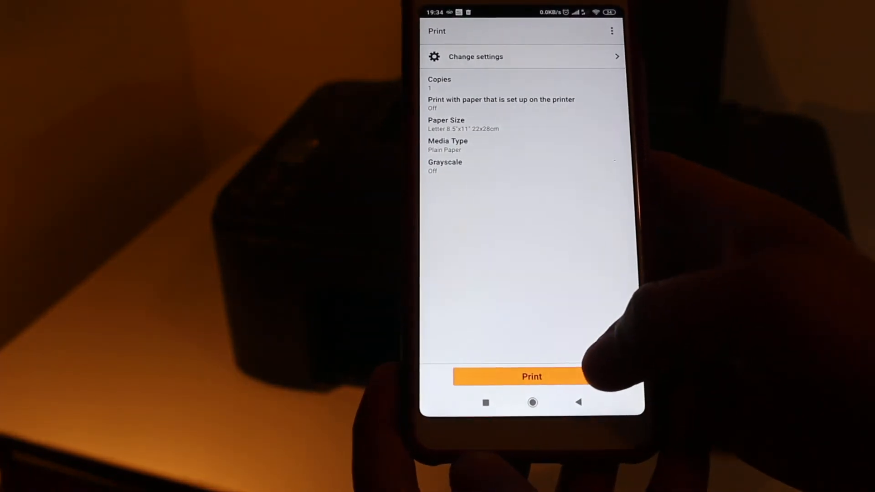
click(530, 376)
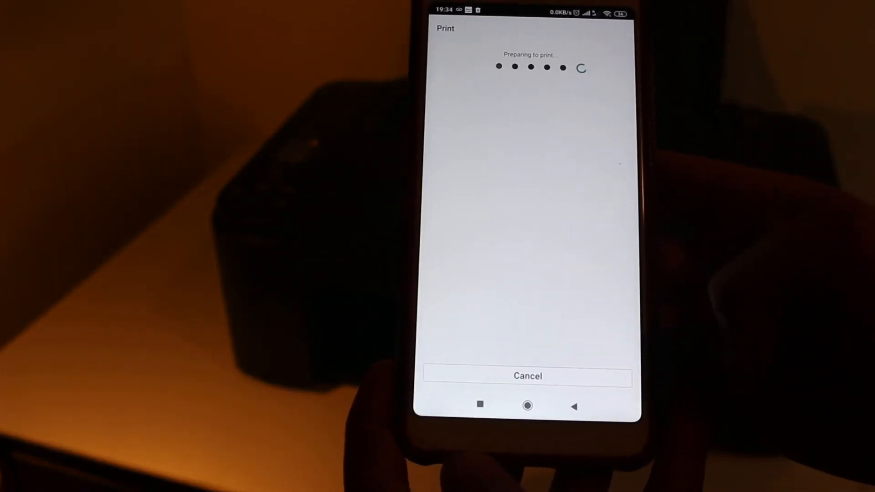